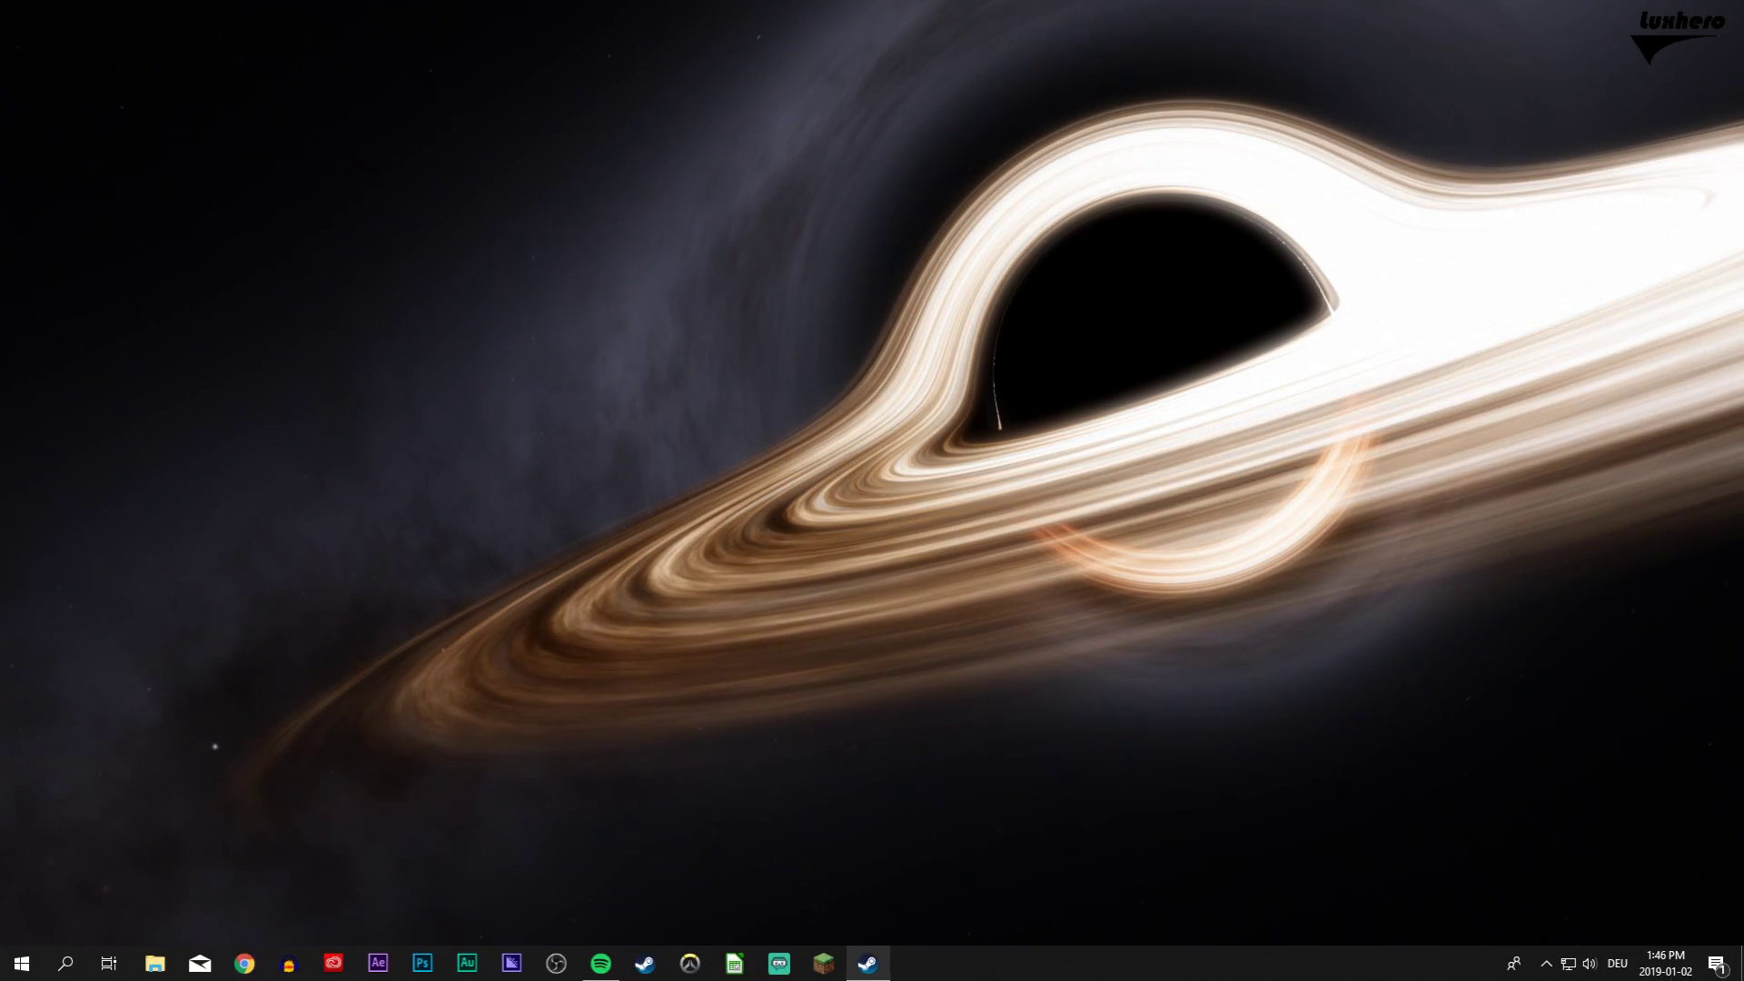
- Launch Steam and land on the library with Dota 2's page showing
left_click(872, 962)
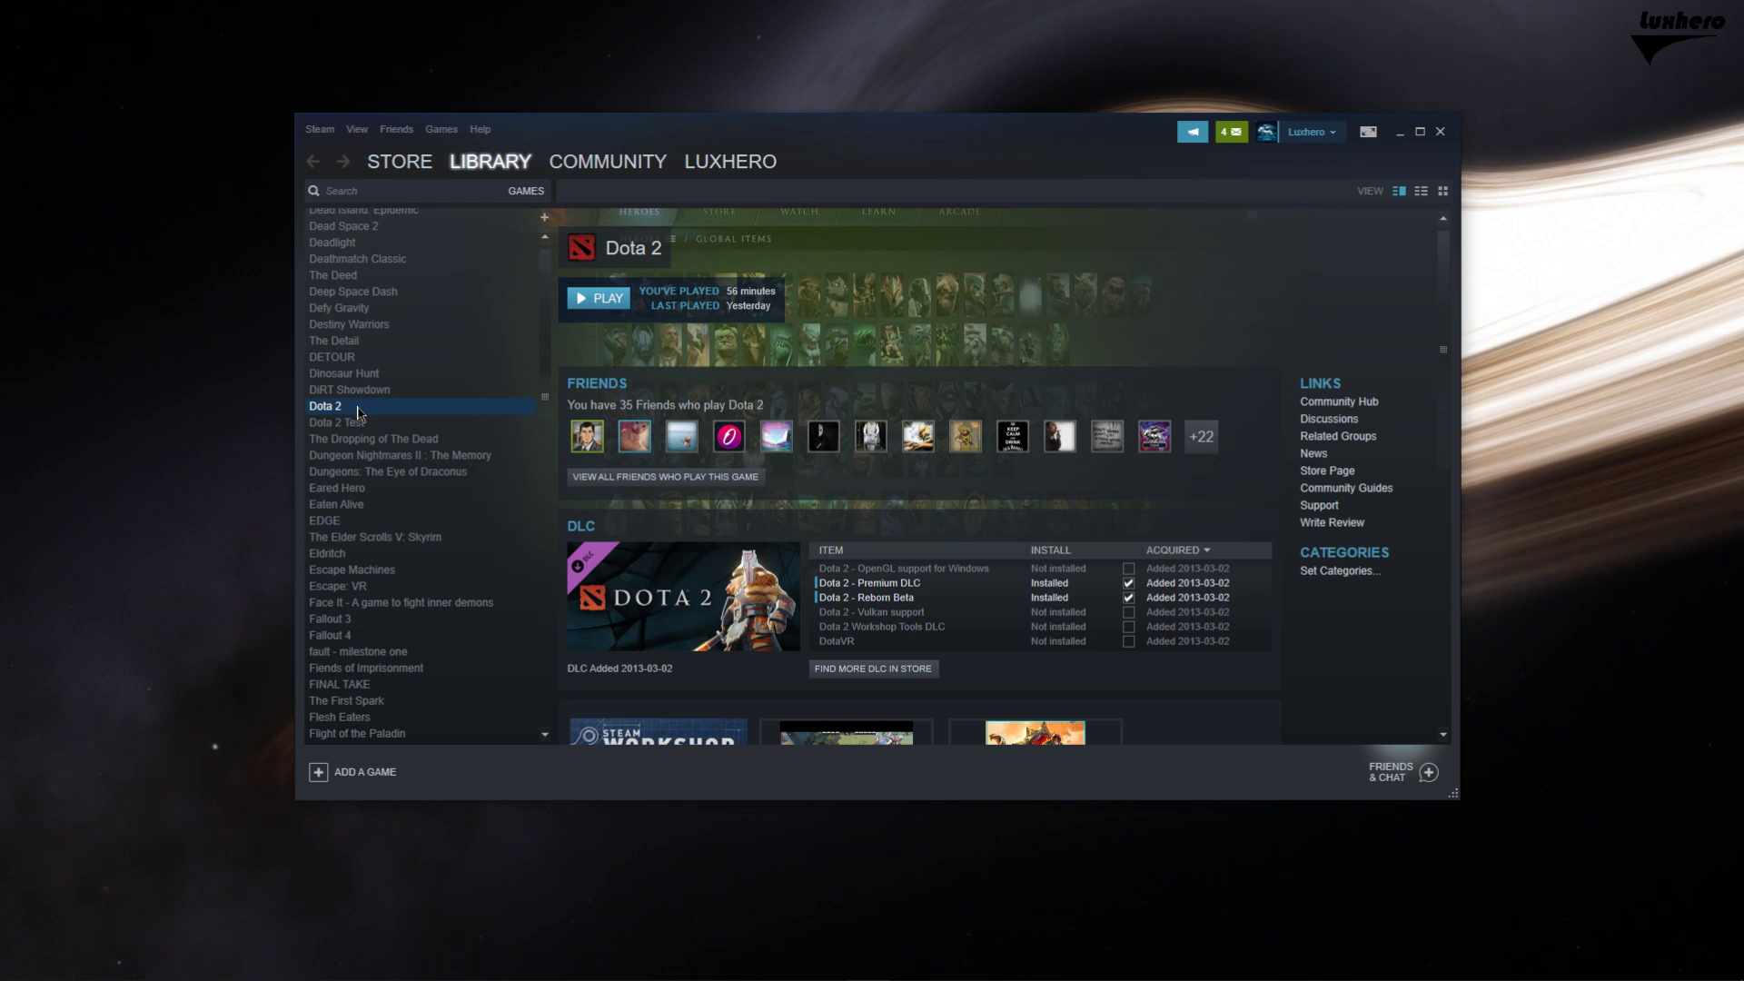
- Reach Dota 2's Properties to set its launch options, then exit Steam completely from the tray
right_click(357, 407)
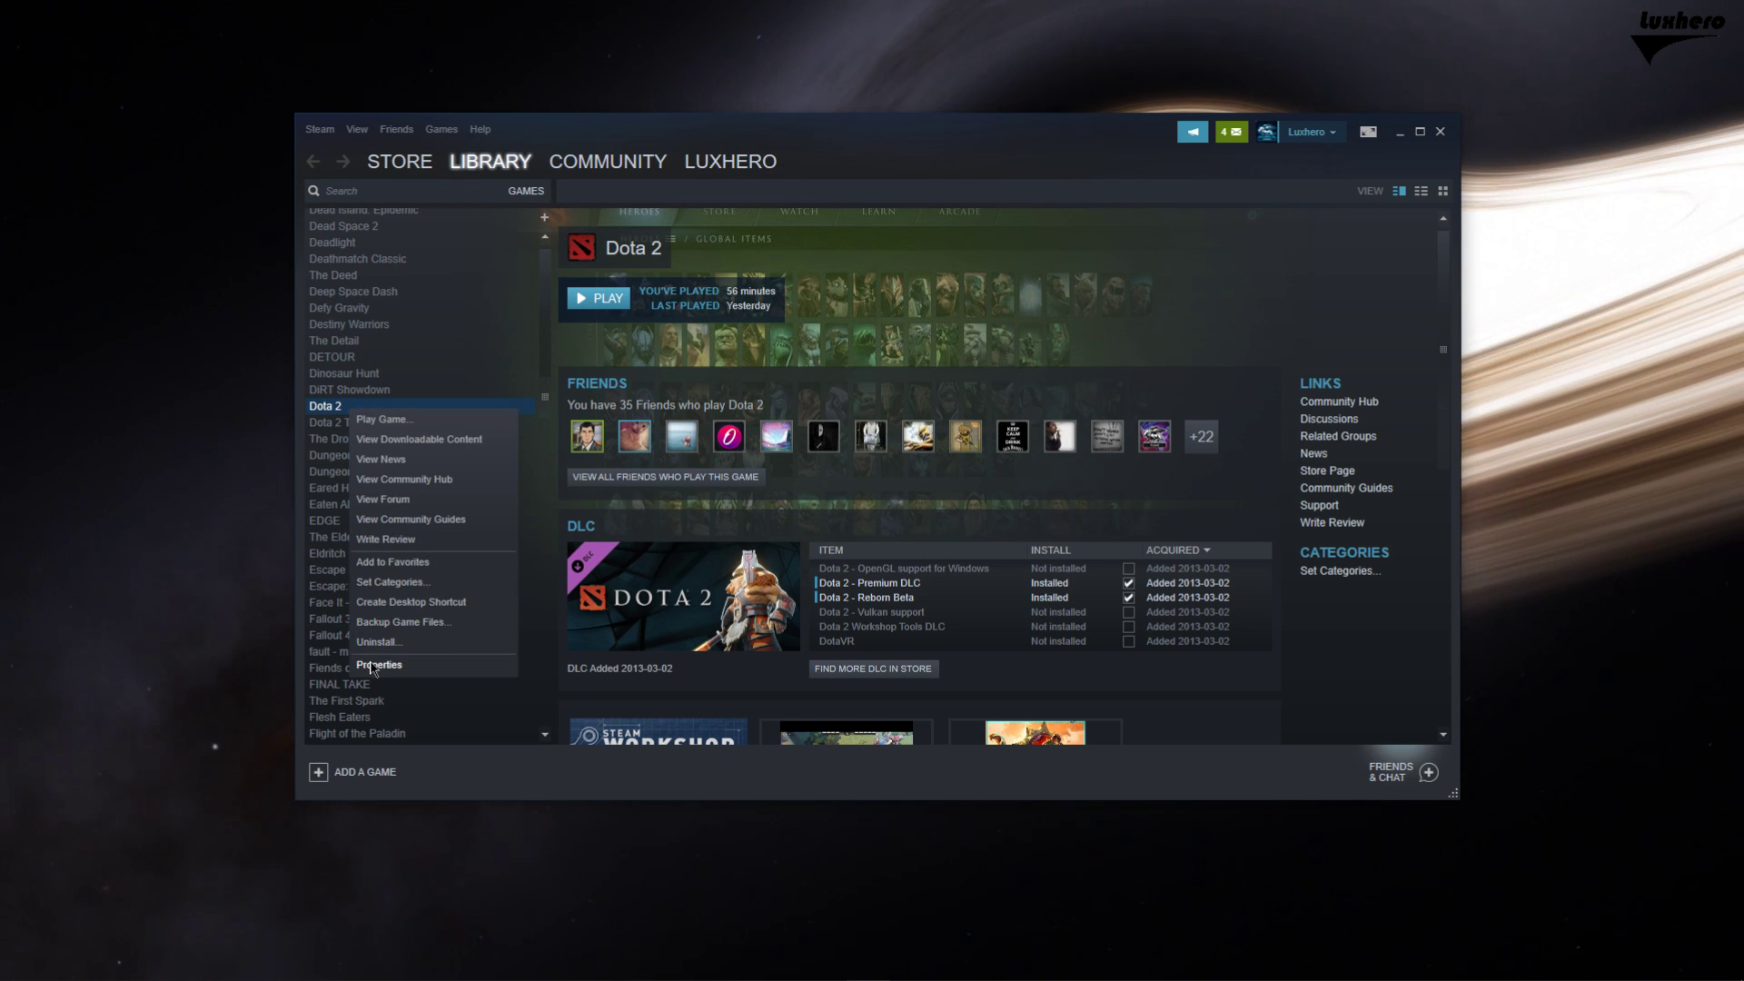
left_click(378, 665)
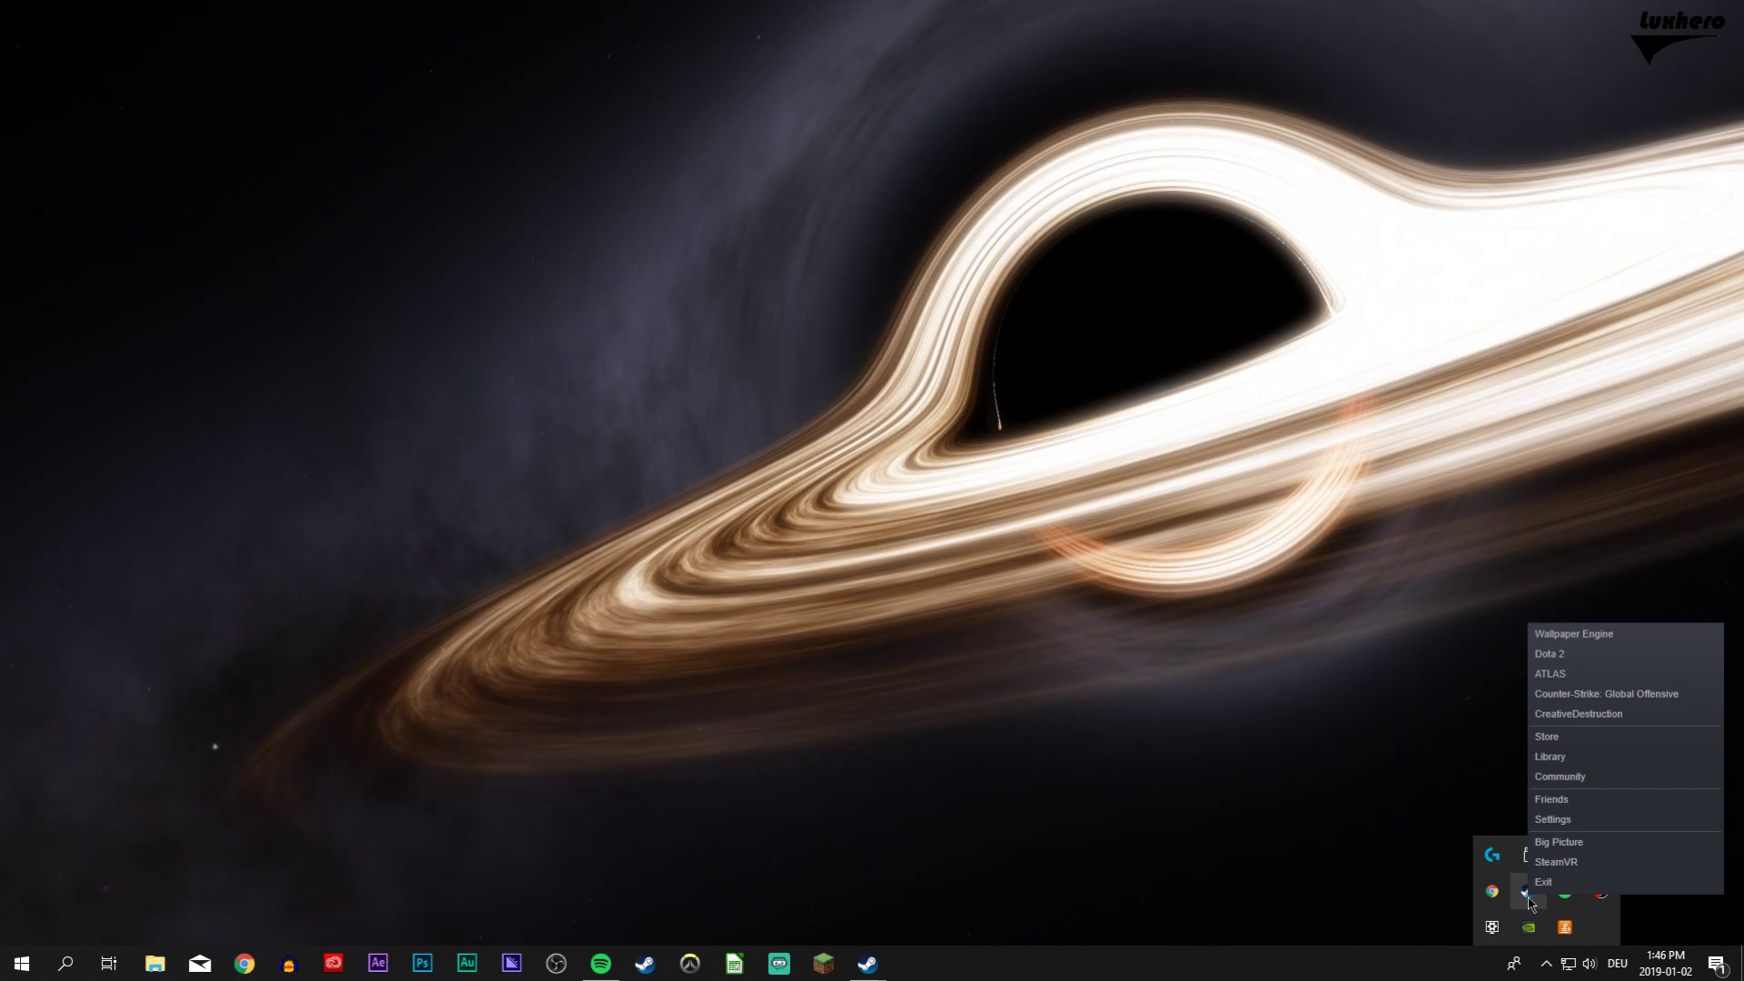
mouse_move(1555, 882)
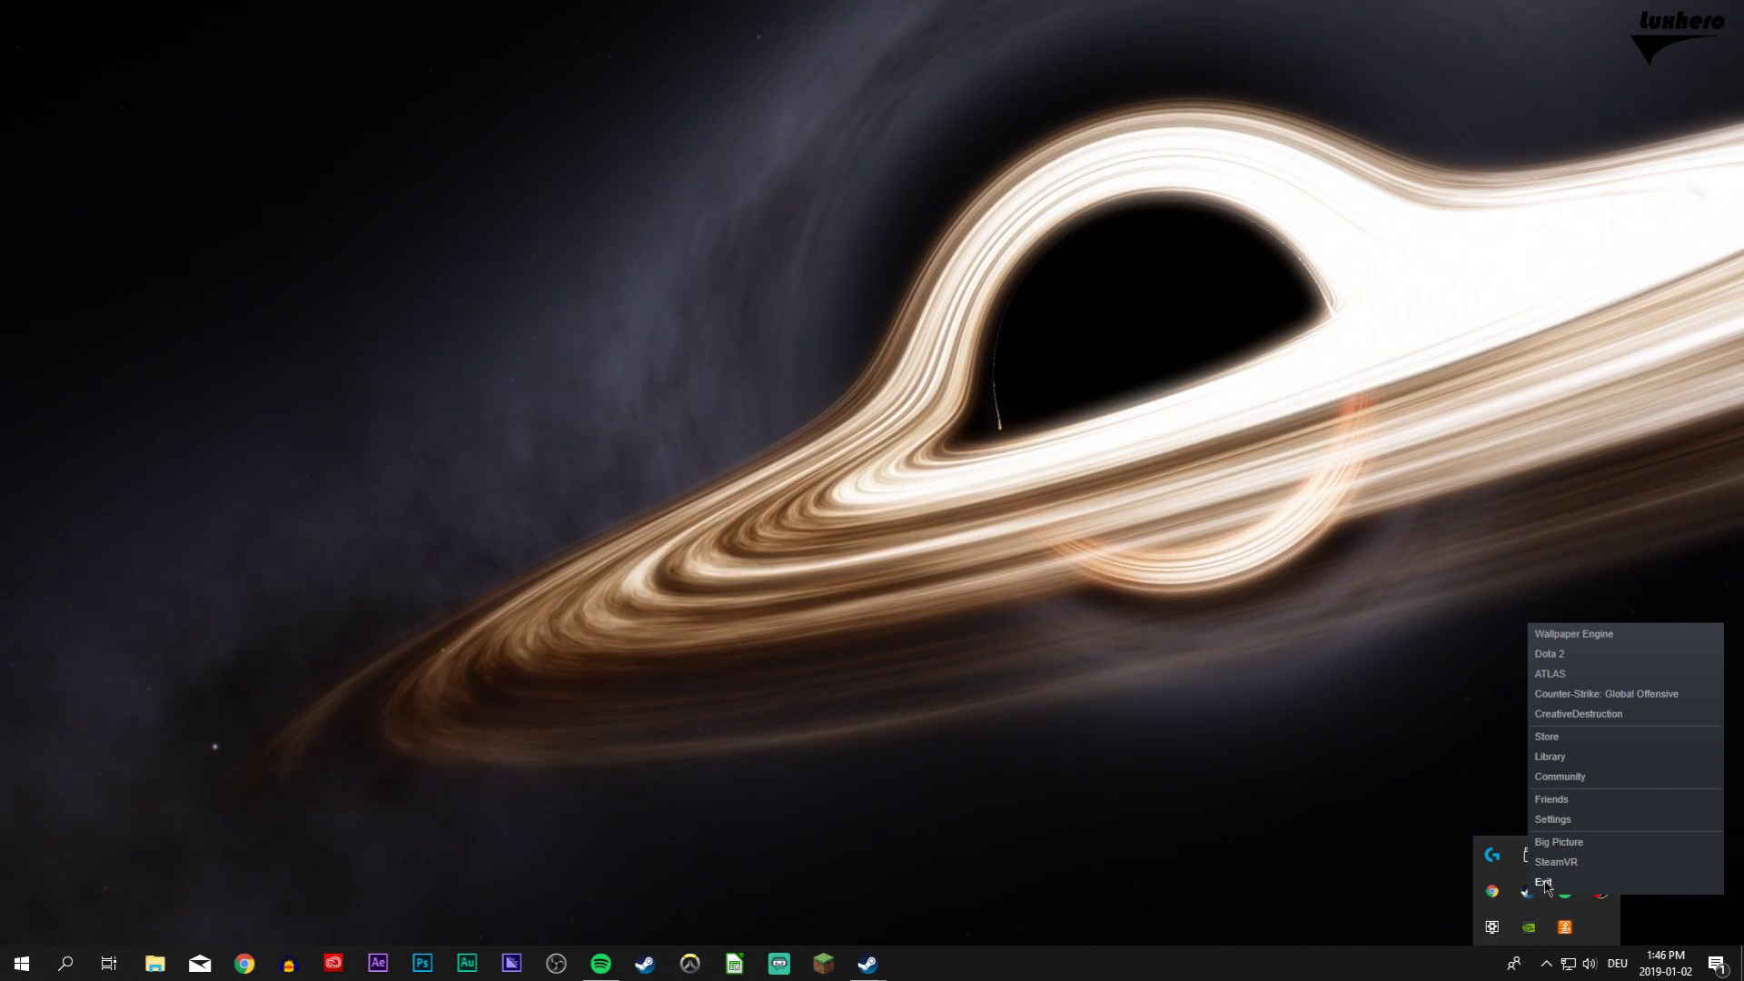
left_click(1544, 881)
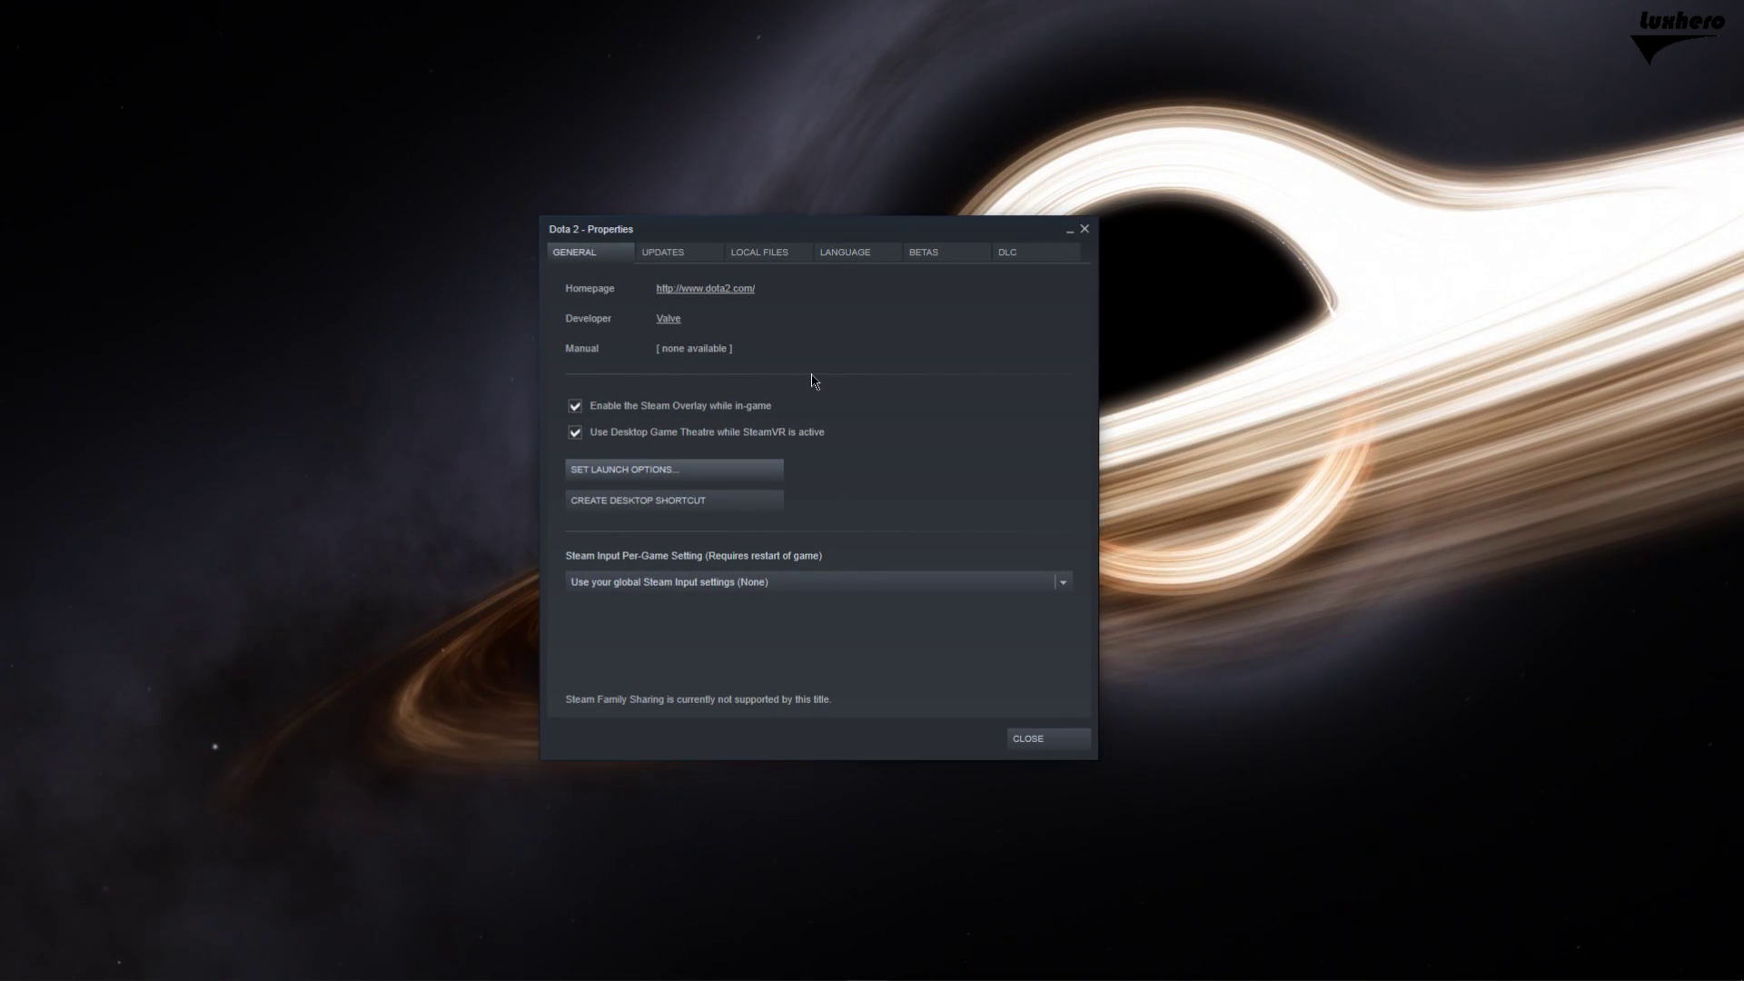
- Switch Dota 2's properties to Local Files to verify integrity of game files
left_click(760, 251)
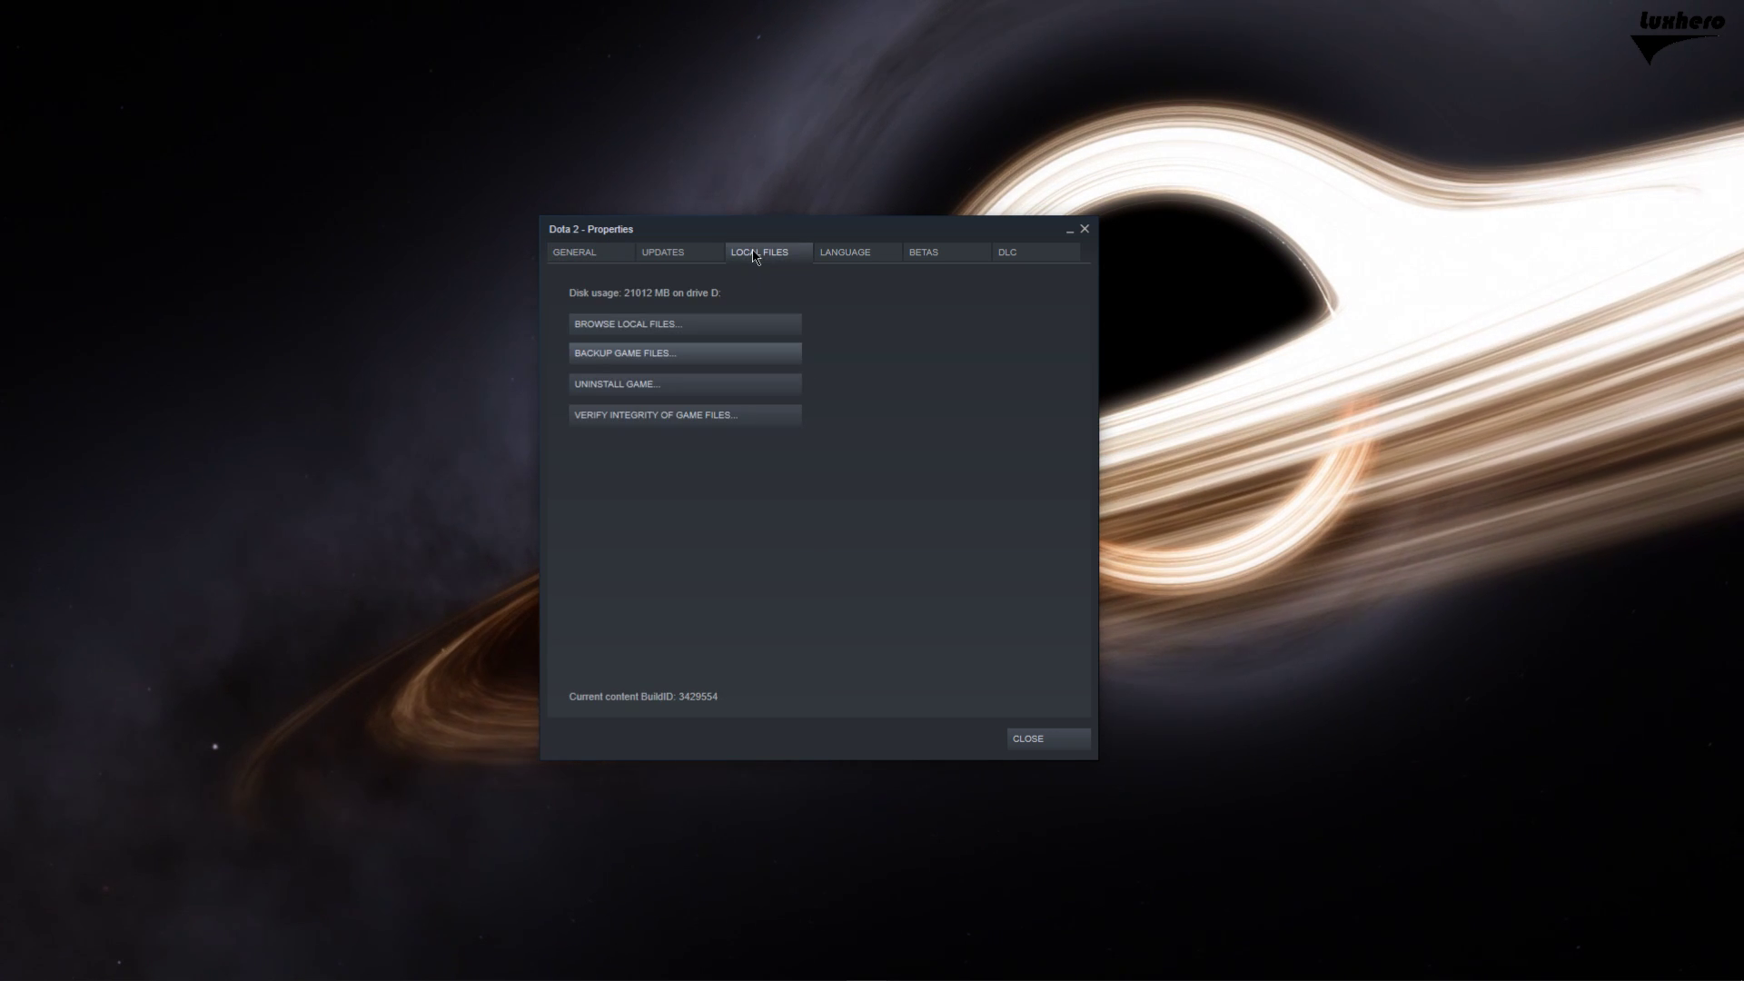
mouse_move(625, 375)
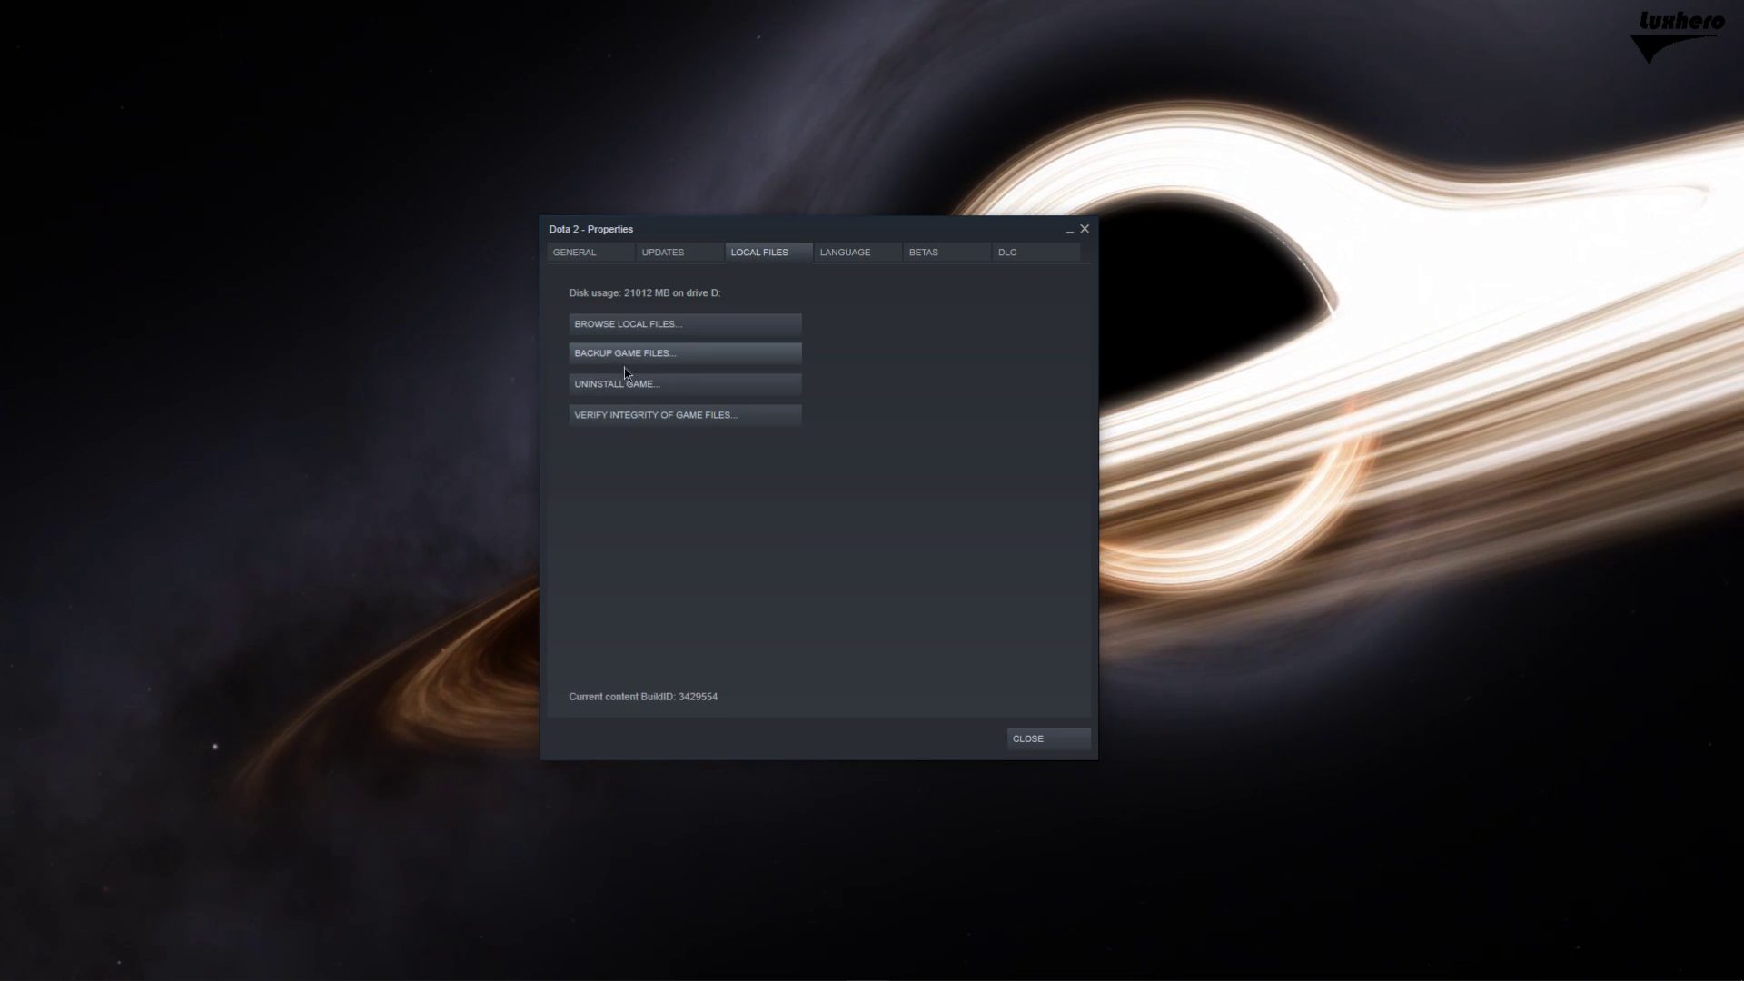
mouse_move(743, 431)
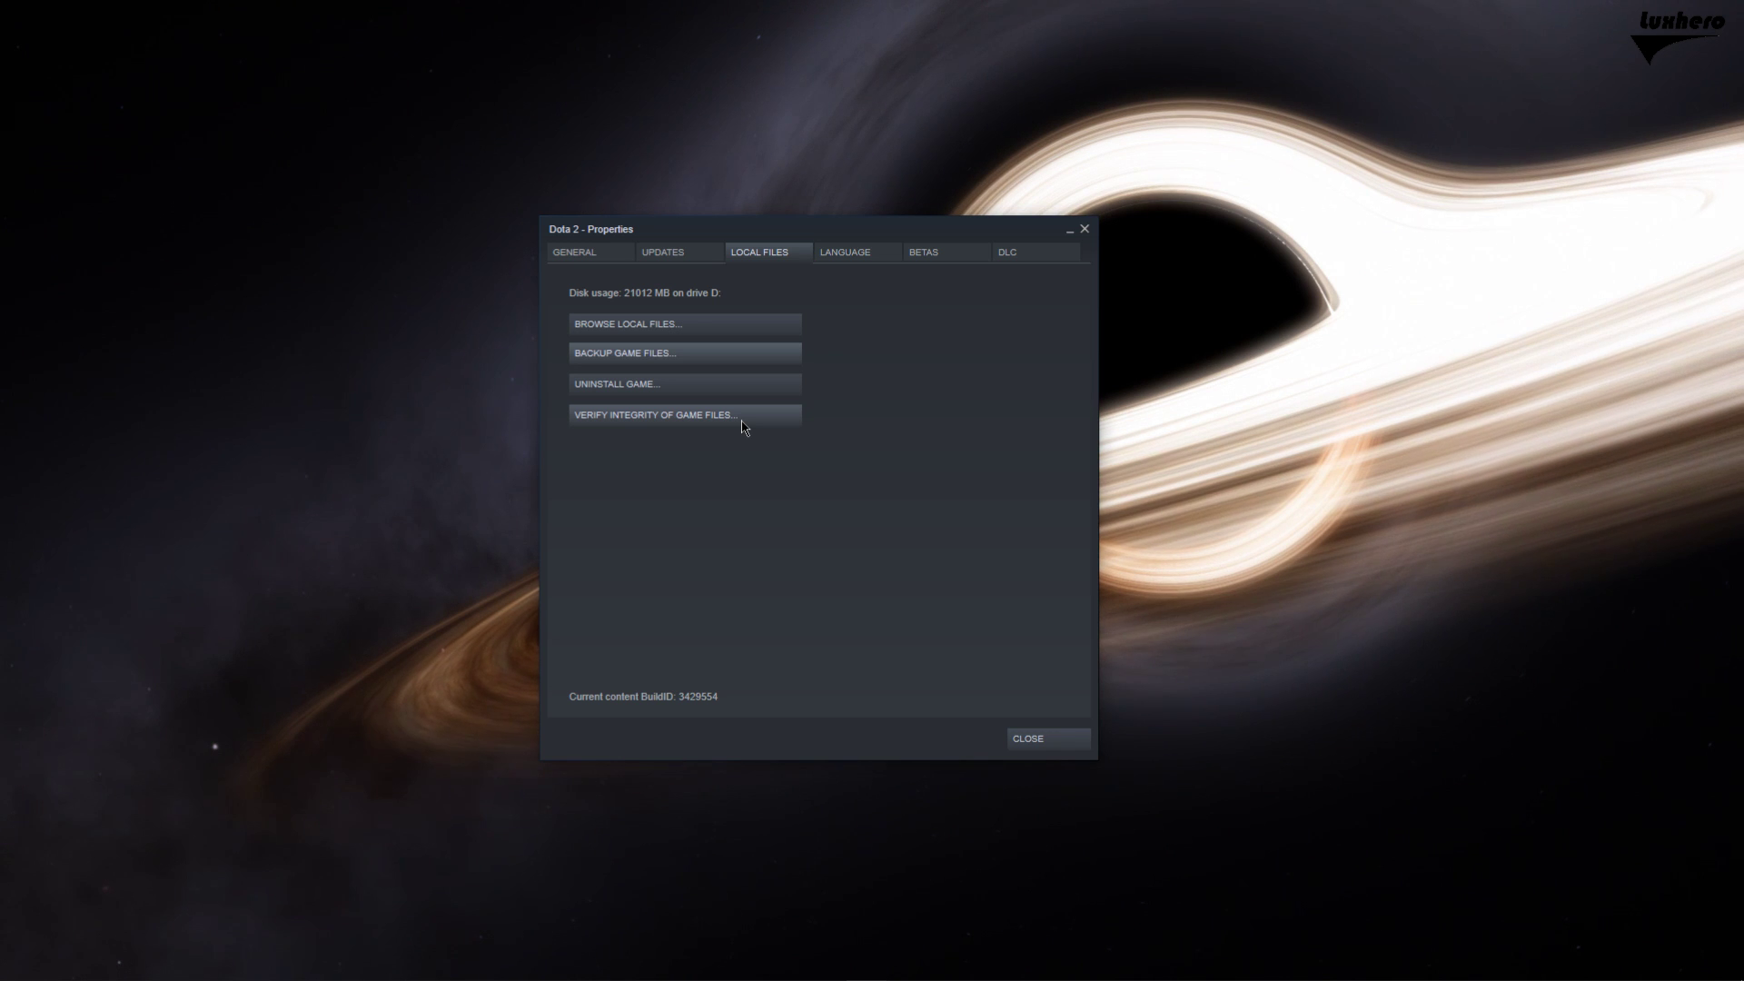